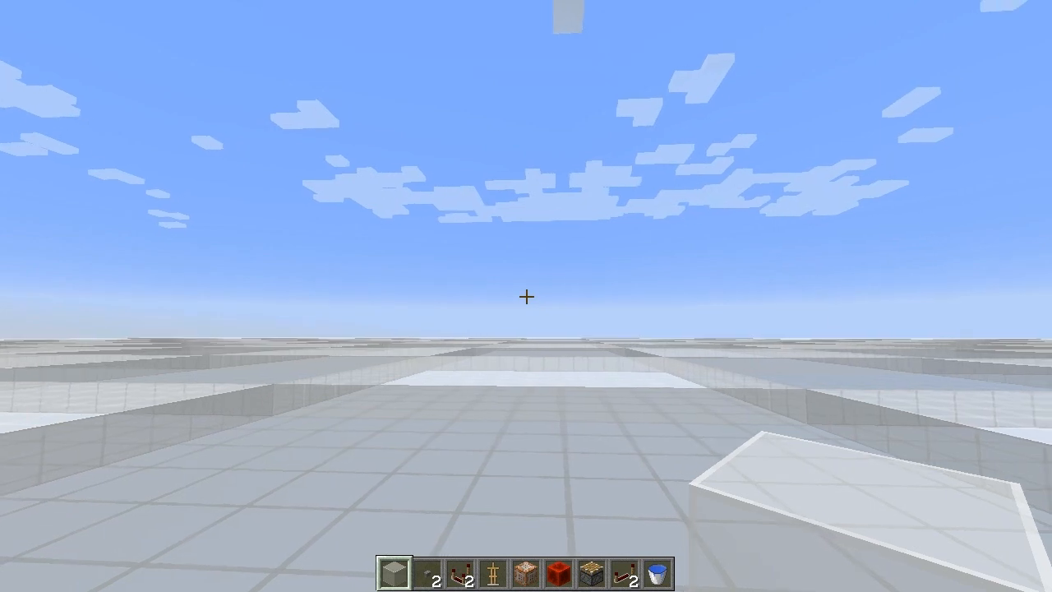
mouse_move(526, 296)
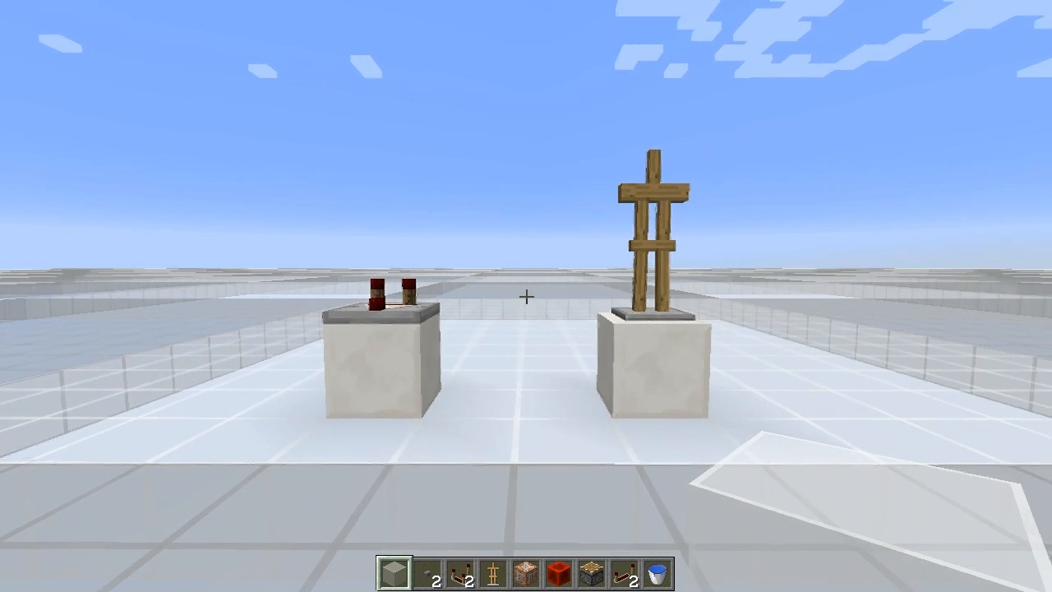
mouse_move(526, 296)
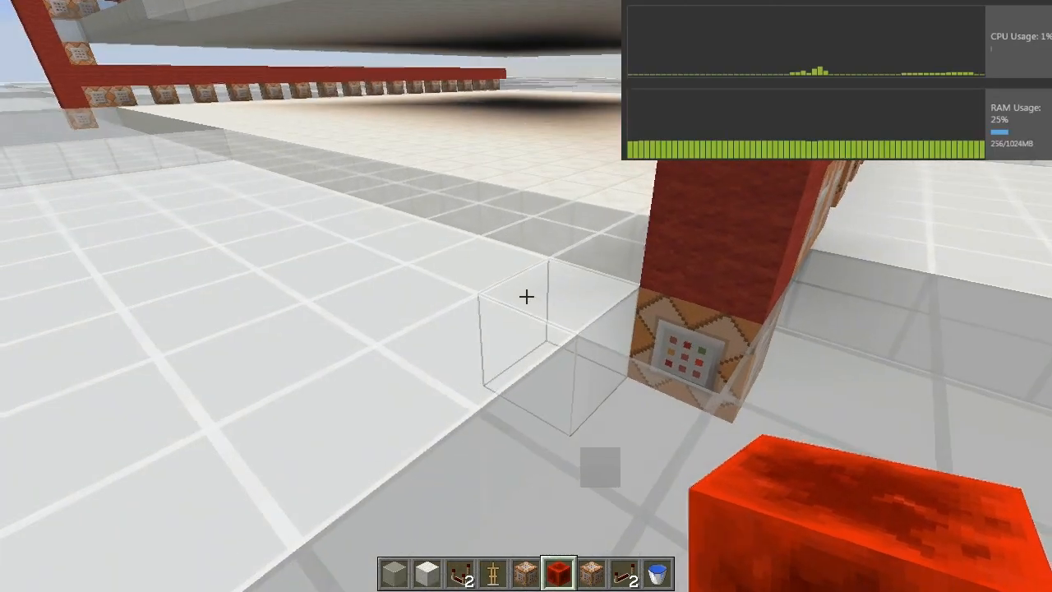
mouse_move(526, 296)
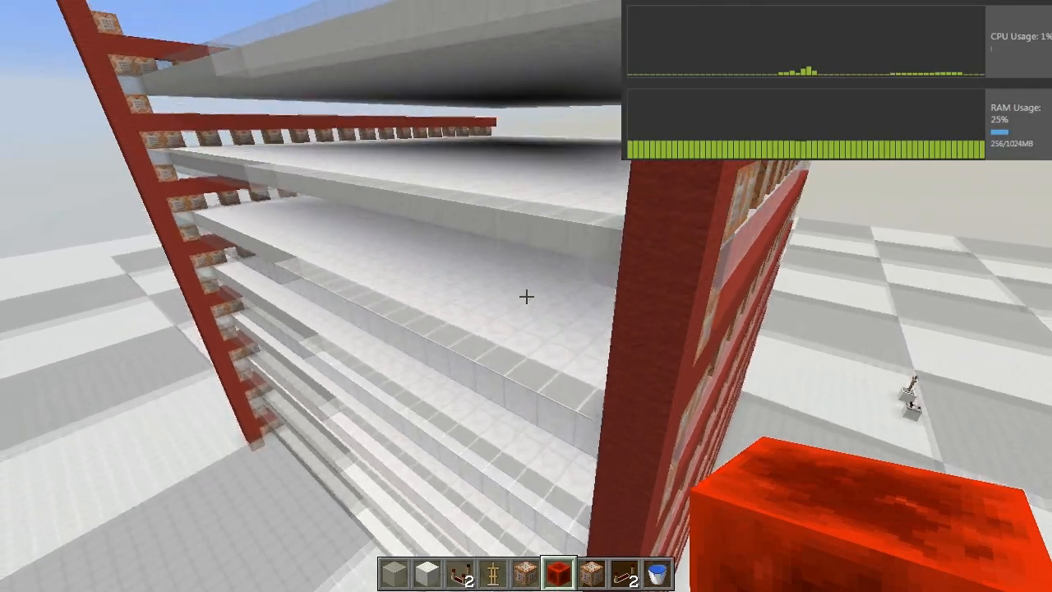
mouse_move(526, 296)
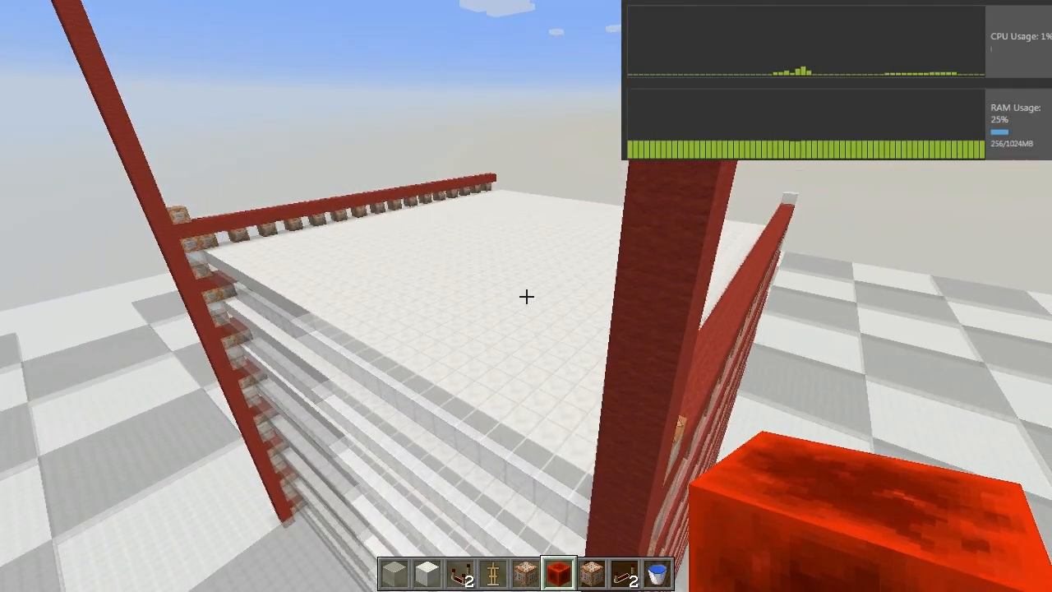
mouse_move(526, 295)
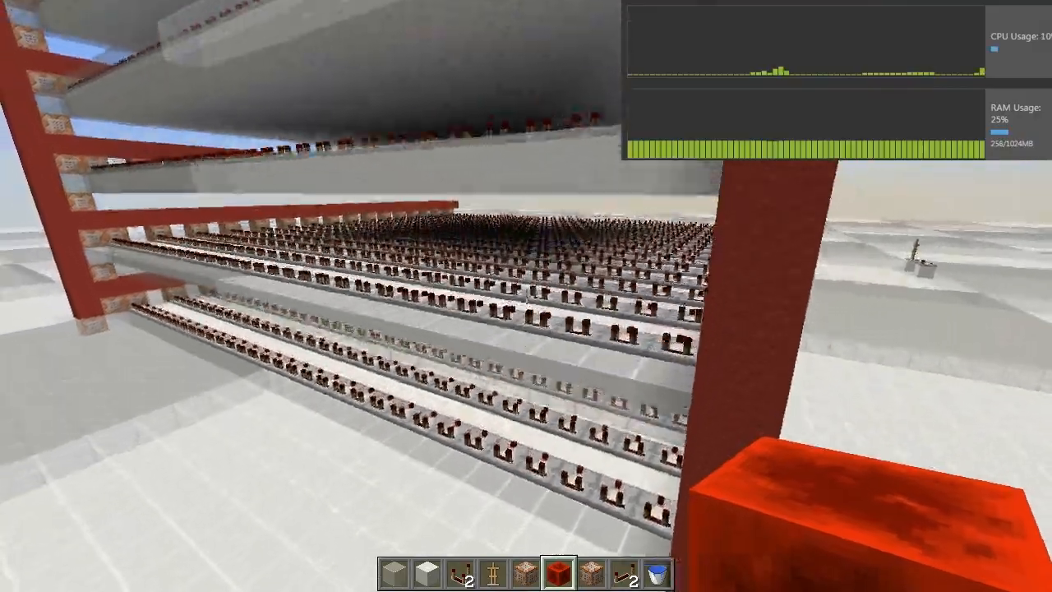
mouse_move(526, 296)
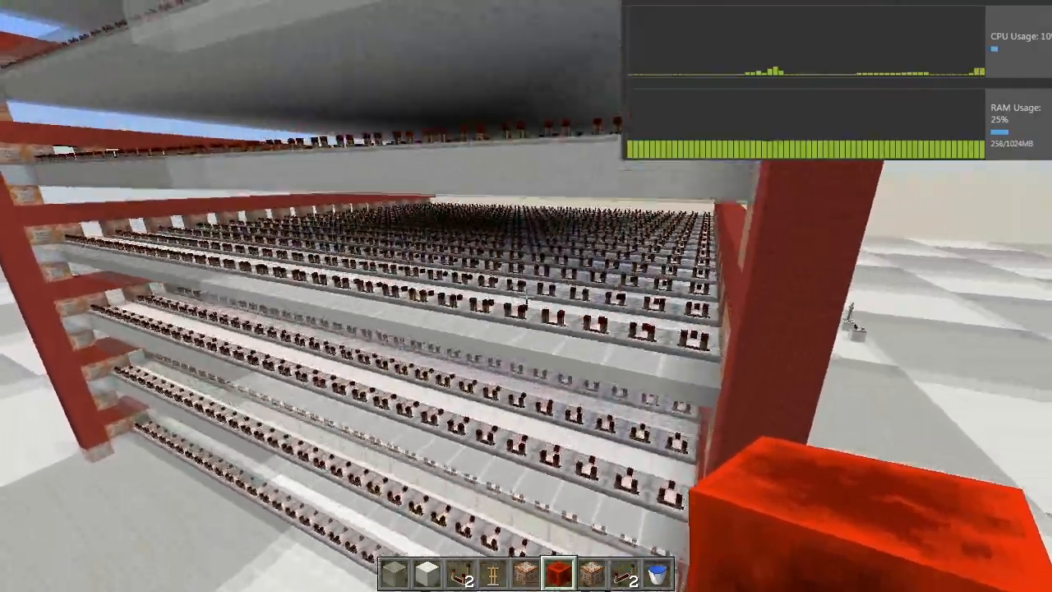
mouse_move(526, 296)
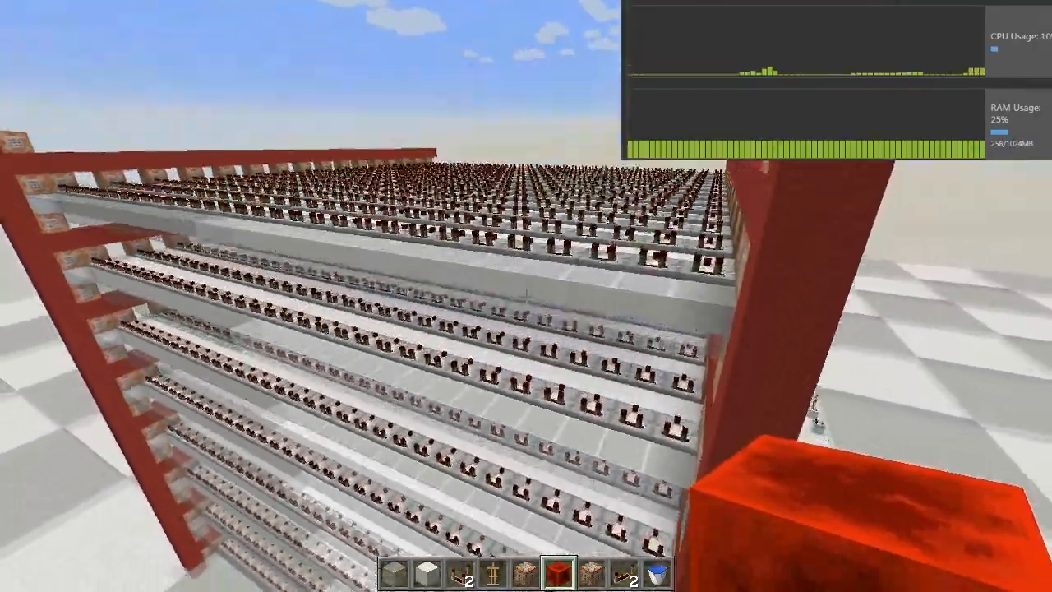
mouse_move(526, 296)
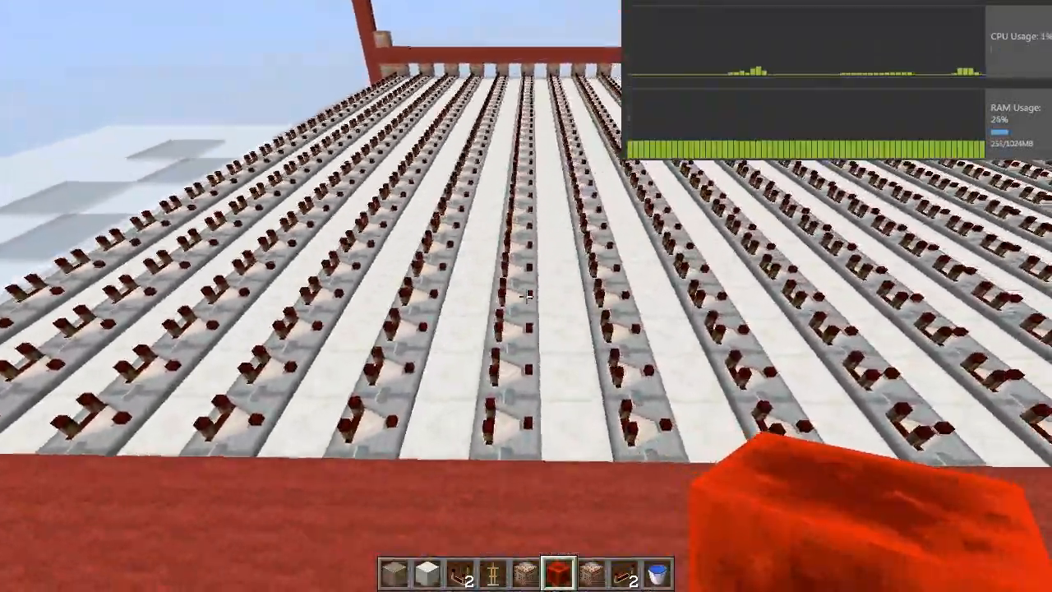
mouse_move(526, 296)
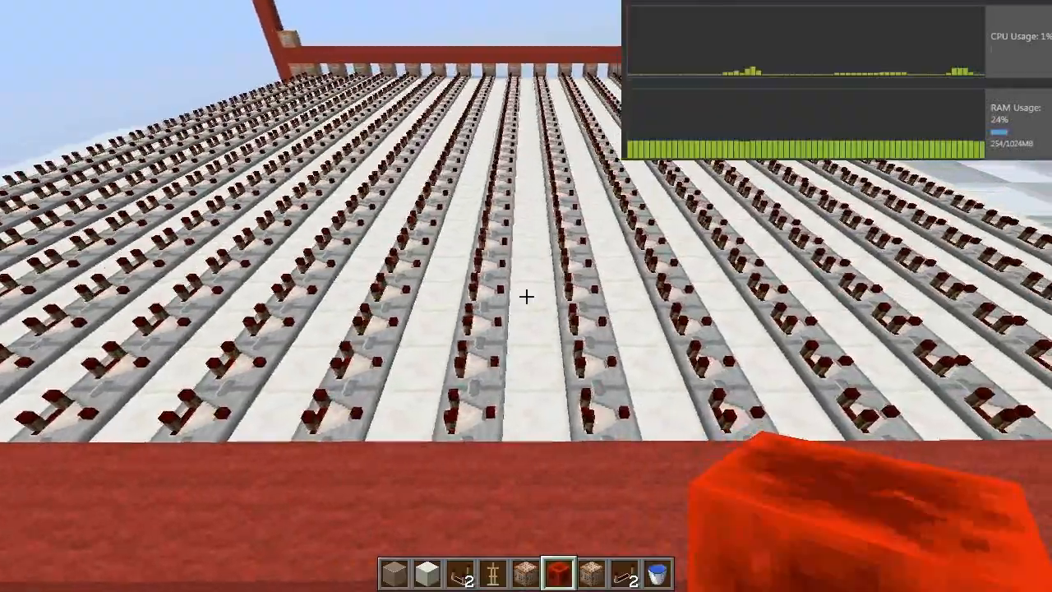
mouse_move(526, 296)
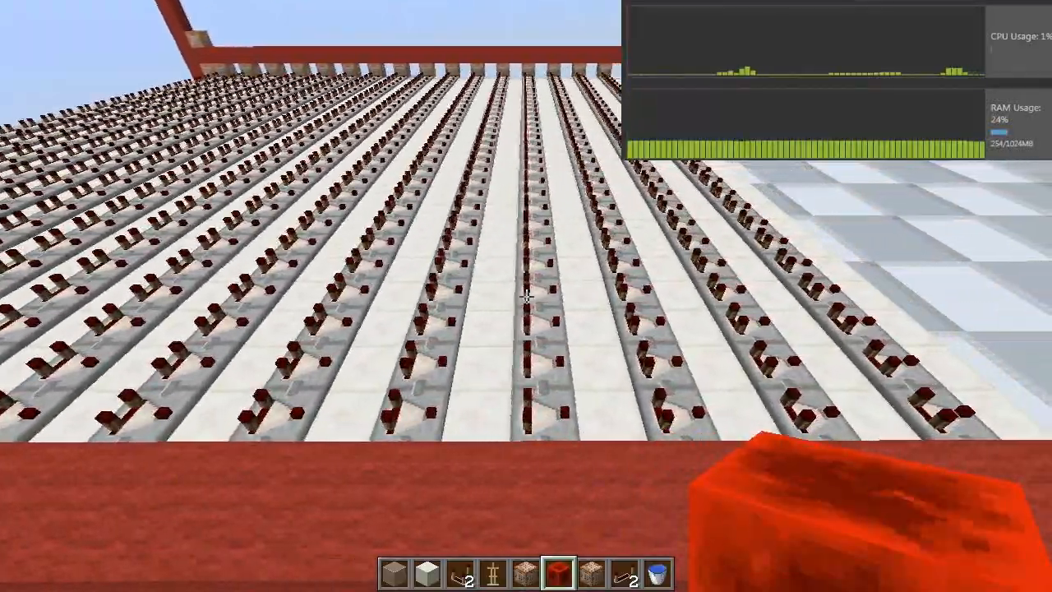
mouse_move(526, 296)
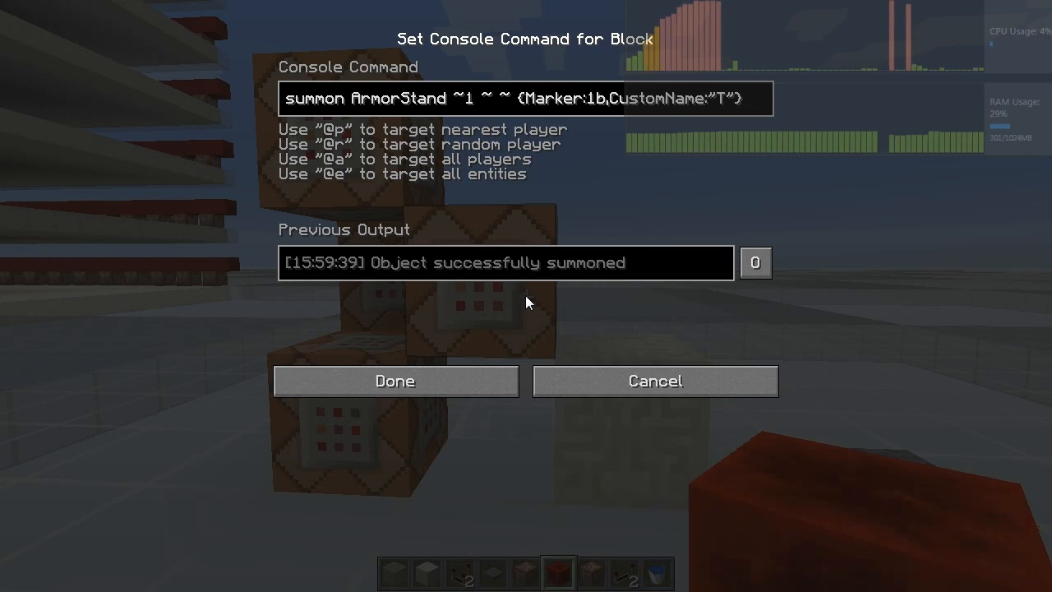
Step: Inspect the summon ArmorStand 'T' command and the 'scoreboard players add Sparks test 1' command, confirming each
left_click(526, 99)
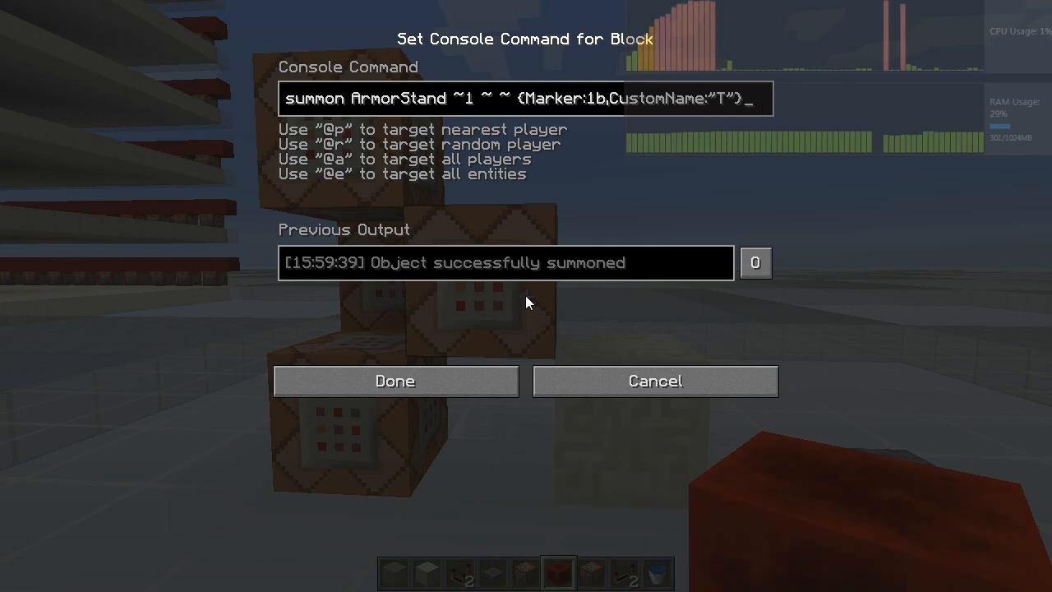
left_click(394, 382)
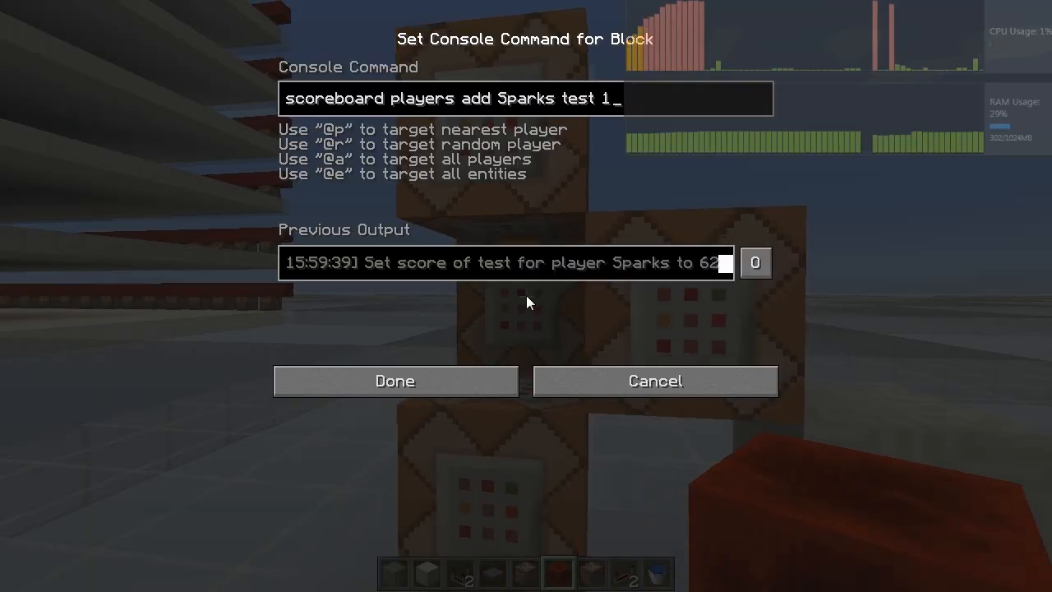
left_click(394, 379)
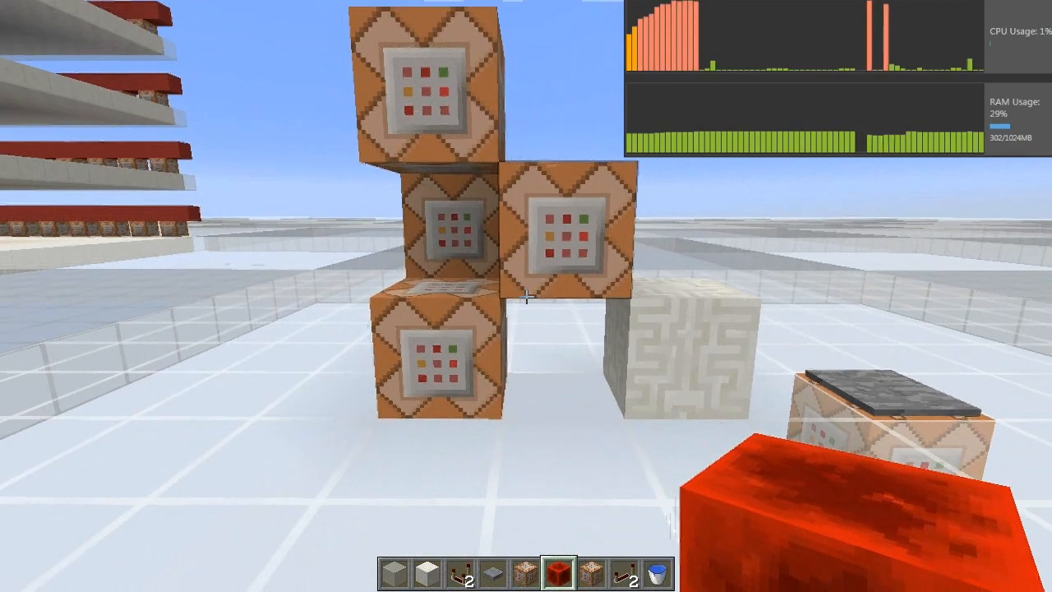
mouse_move(526, 296)
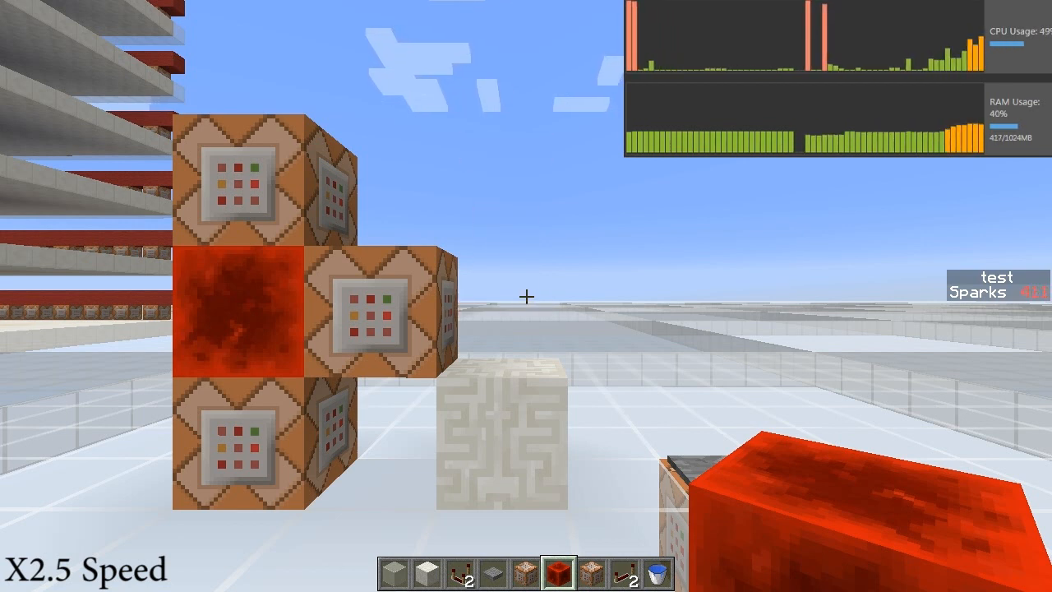
Step: Show the F3 debug overlay to watch CPU usage while the score counts up
key("f3")
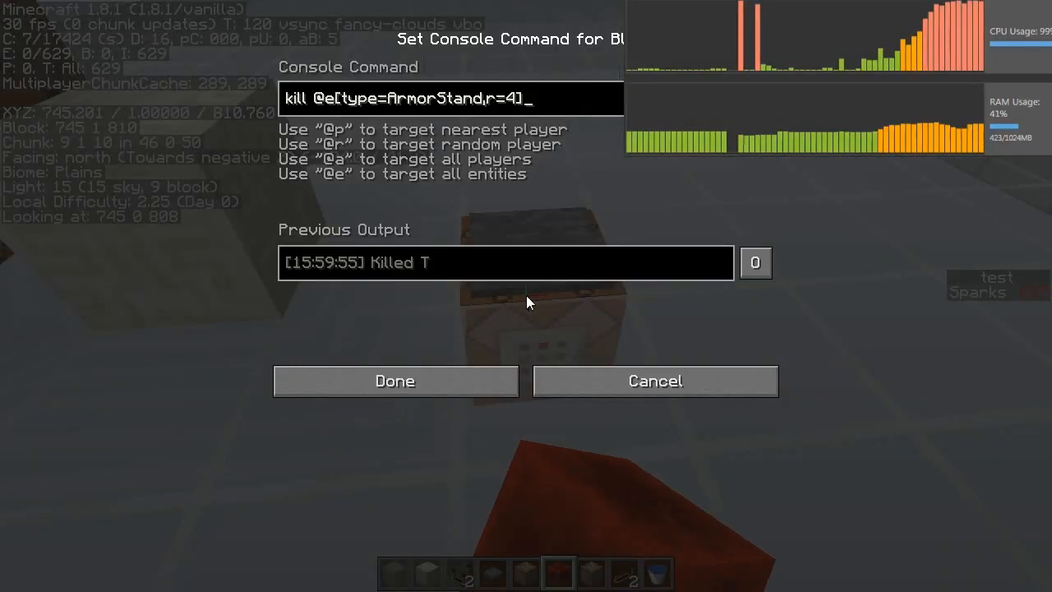
Step: Confirm the 'kill @e[type=ArmorStand,r=4]' command block as is
left_click(394, 381)
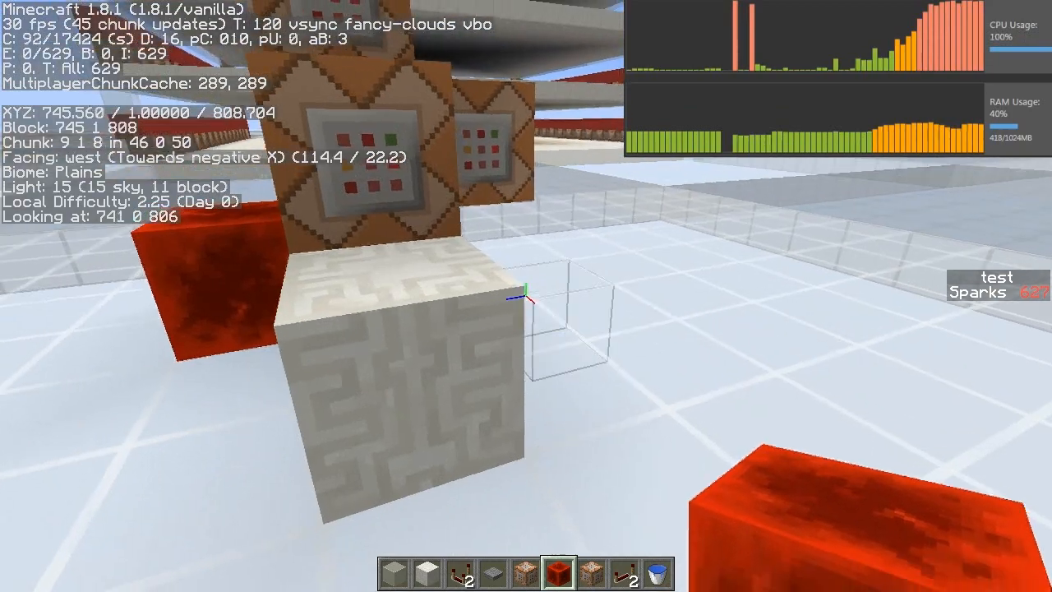
mouse_move(526, 296)
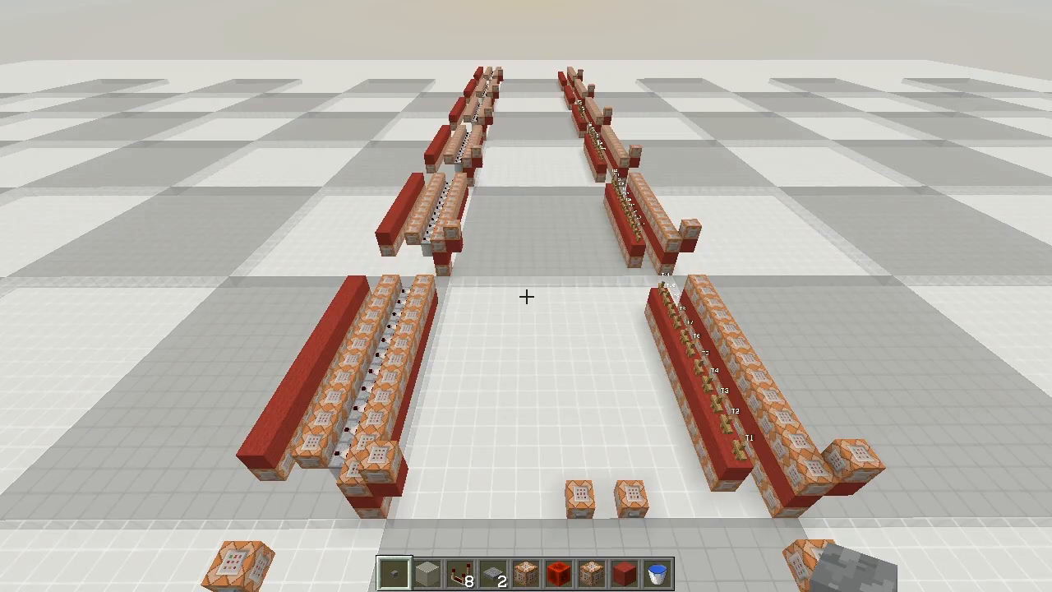
mouse_move(526, 296)
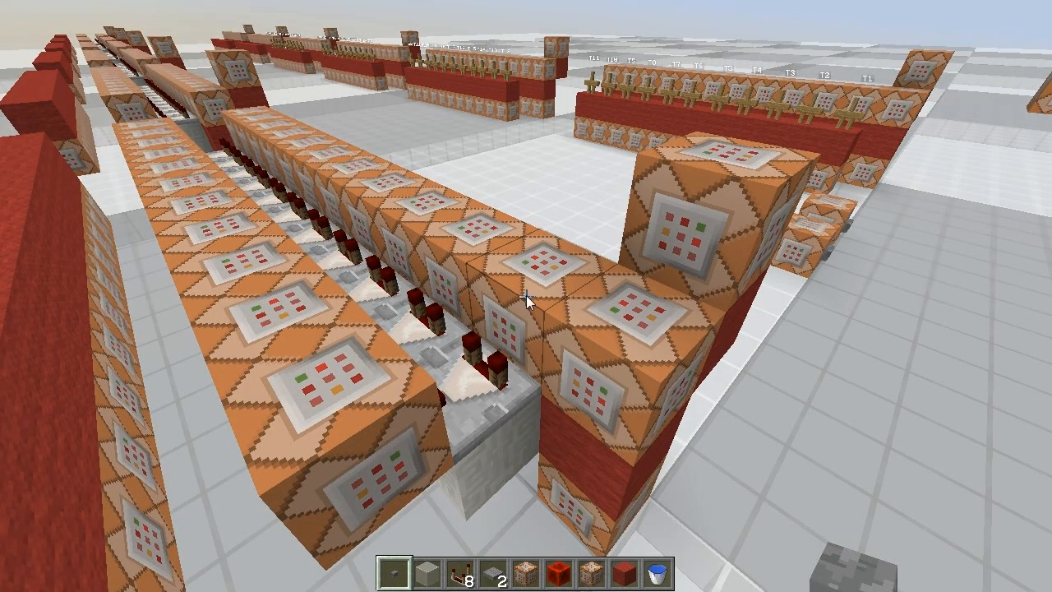
Step: Inspect the 'setblock ~ ~1 ~ minecraft:wool 14' command on the test-row command blocks and confirm it
right_click(526, 296)
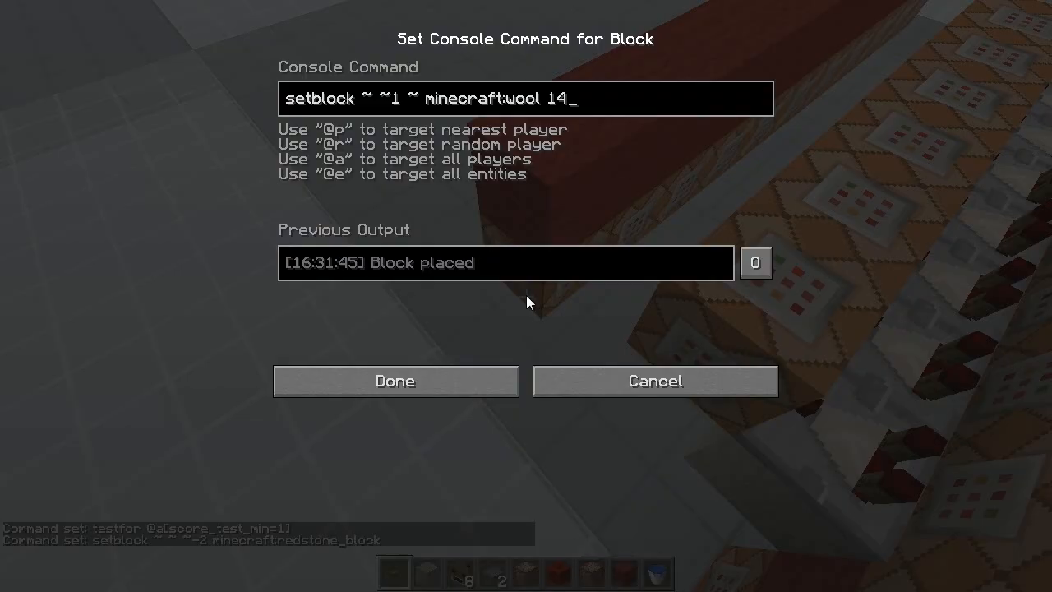
left_click(395, 382)
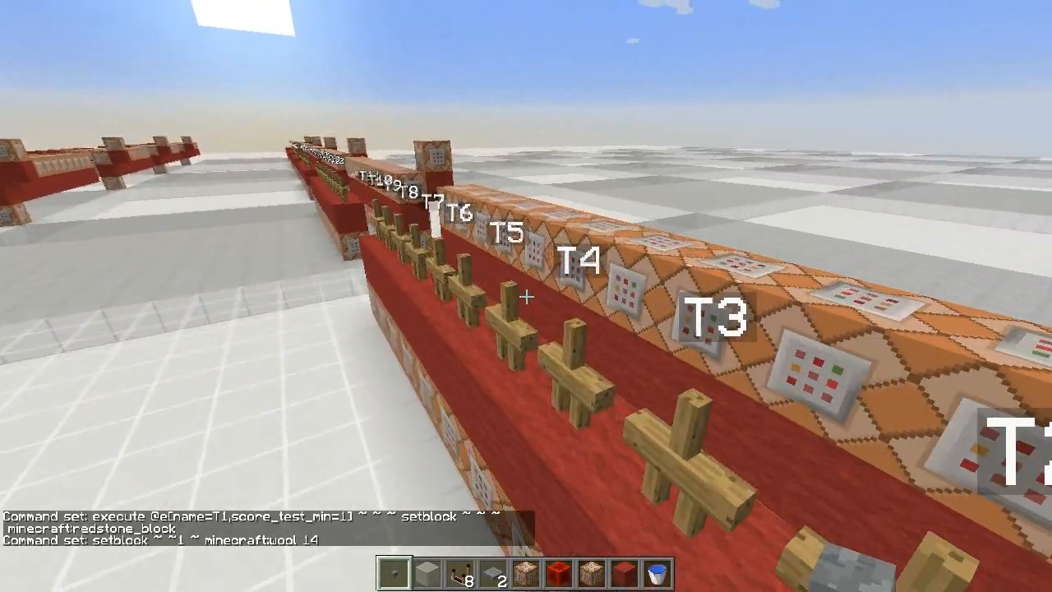
mouse_move(526, 296)
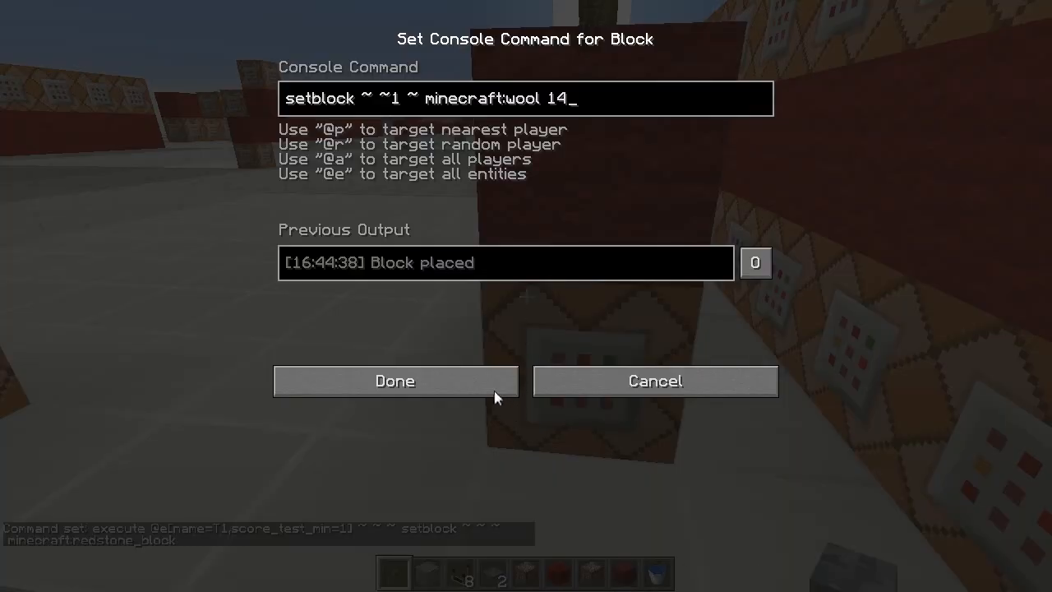
left_click(394, 382)
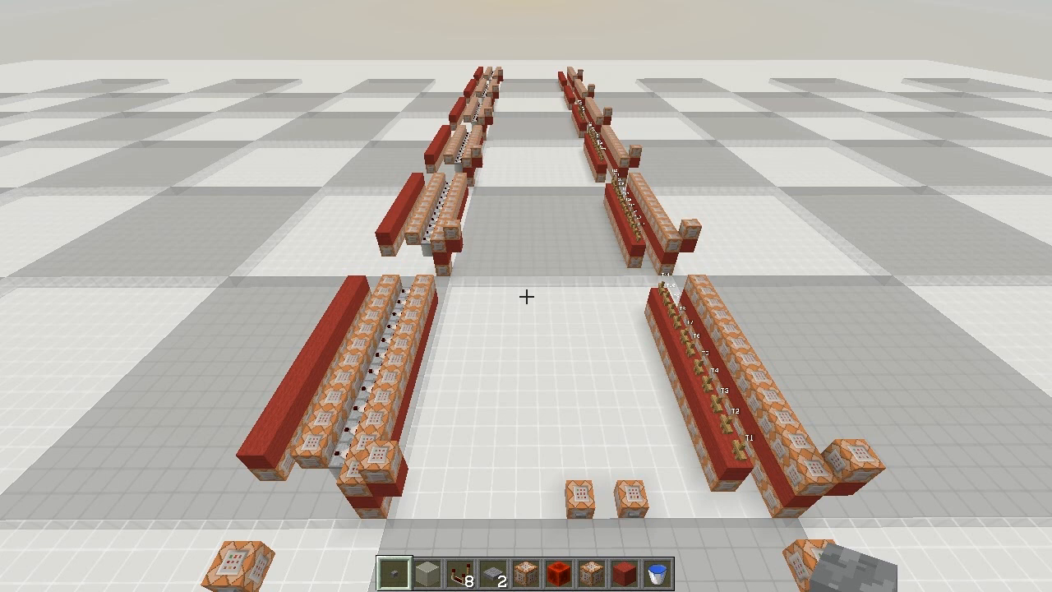